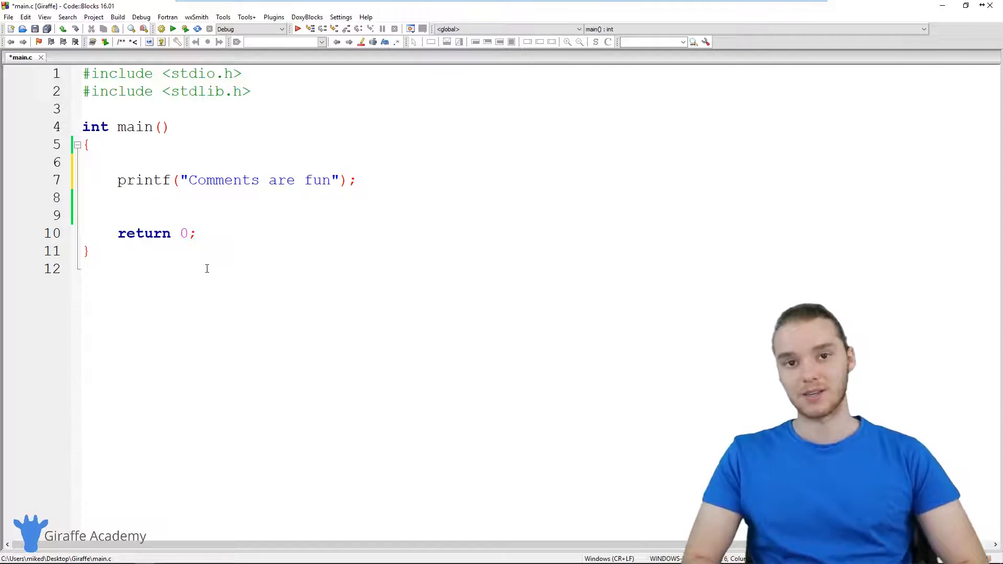
Write the opening /* and closing */ markers of a block comment above the printf line
{"action": "left_click", "coordinate": [117, 162]}
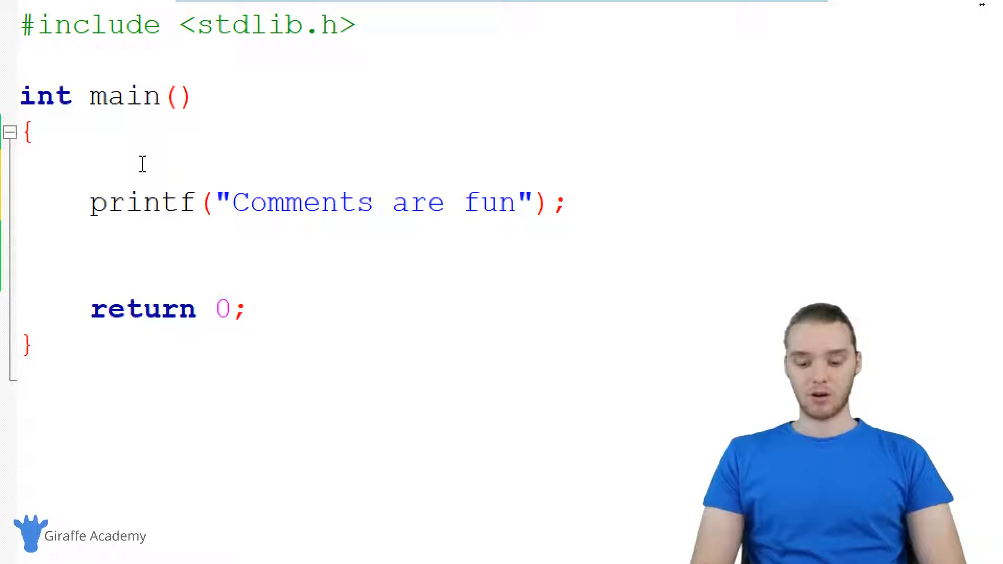
{"action": "type", "text": "/"}
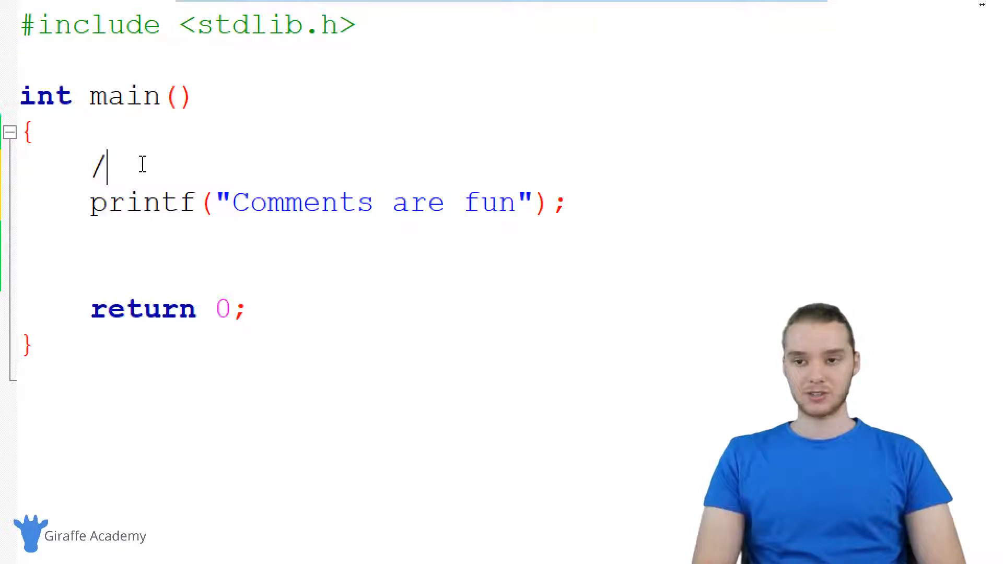
{"action": "type", "text": "*"}
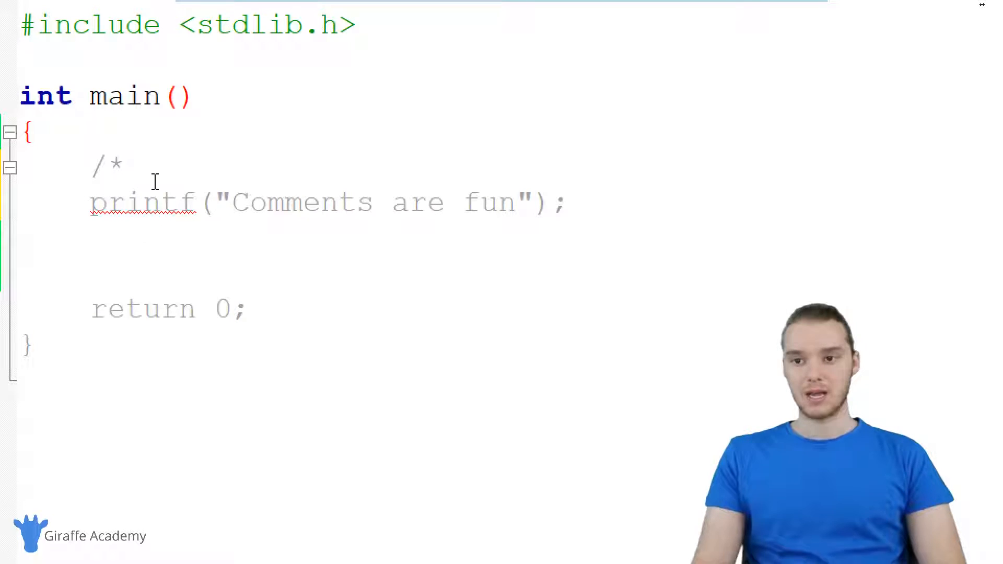
{"action": "double_click", "coordinate": [107, 165]}
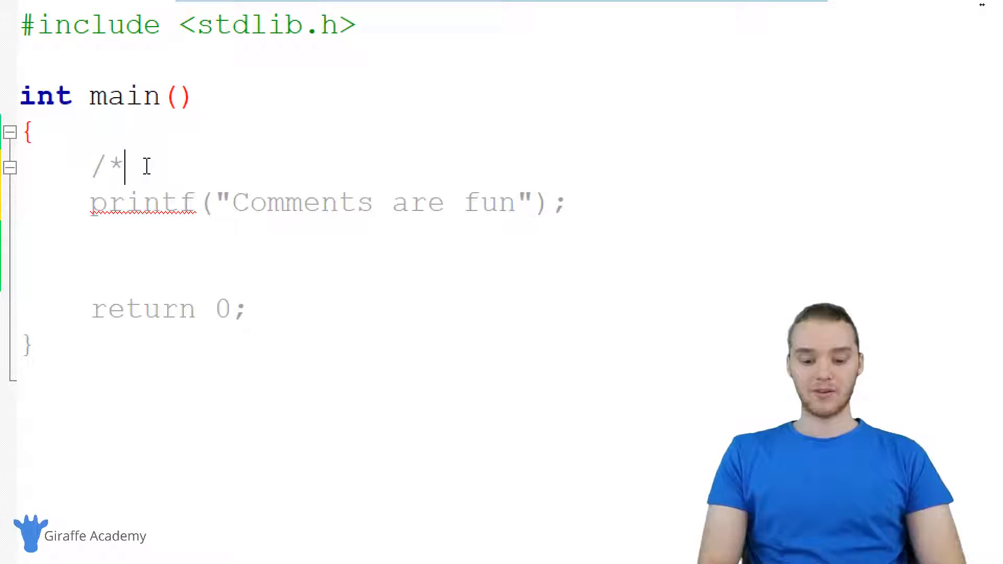
{"action": "type", "text": "*"}
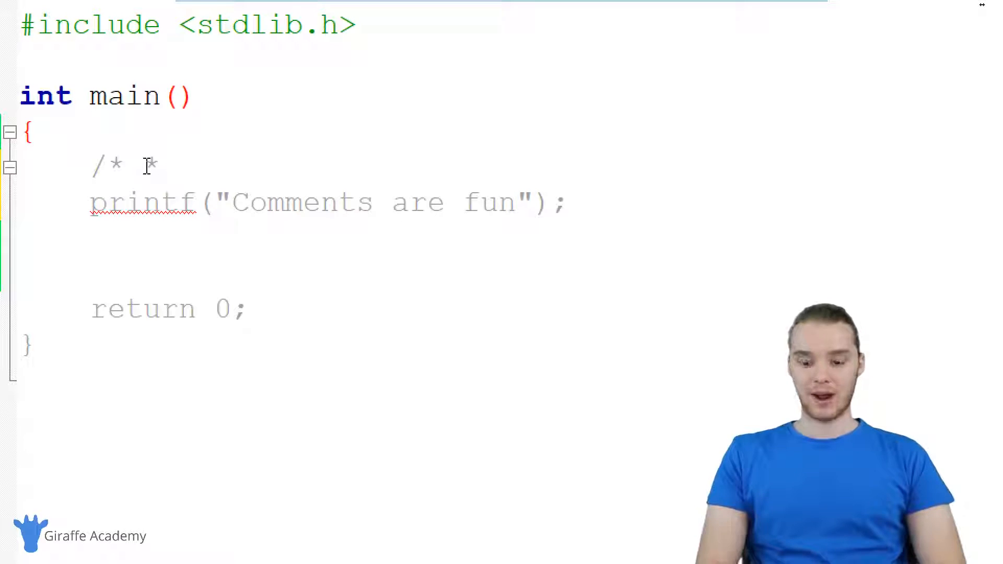
{"action": "type", "text": "/"}
{"action": "type", "text": "sa"}
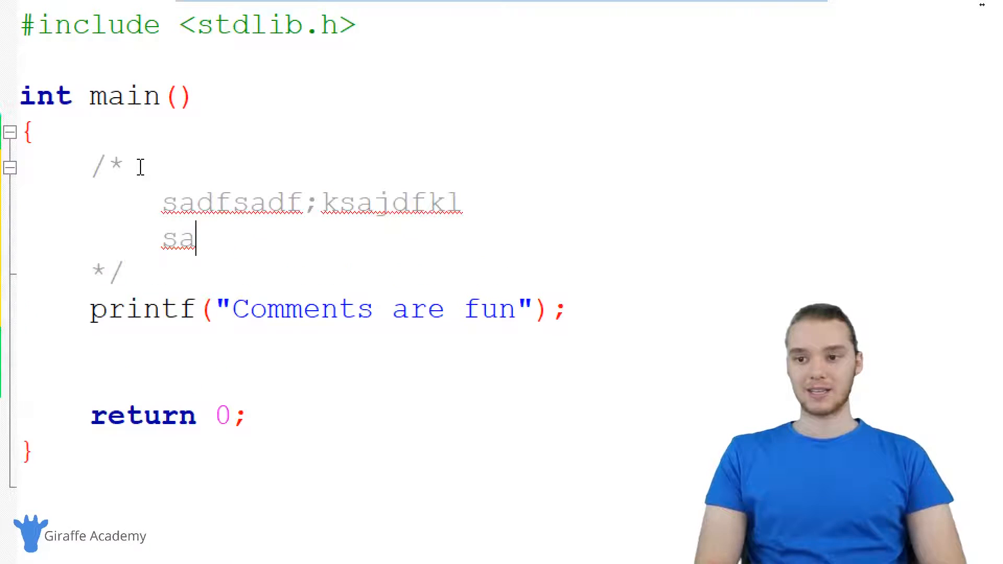
Try scratch text inside the comment ('fd;klsajflkif', 'y Program', 'TO') before clearing it
{"action": "type", "text": "fd;klsajflkif"}
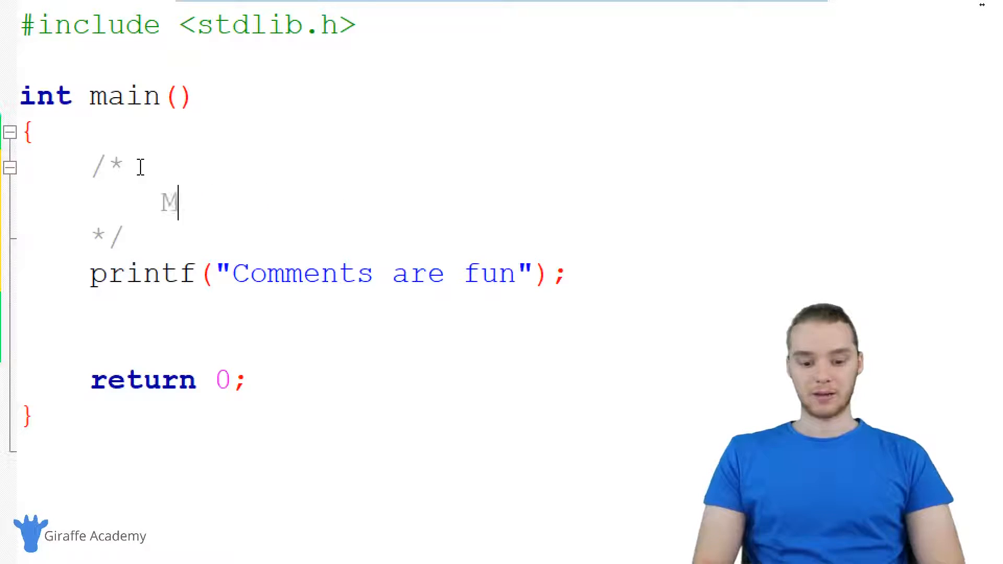
{"action": "type", "text": "y Program"}
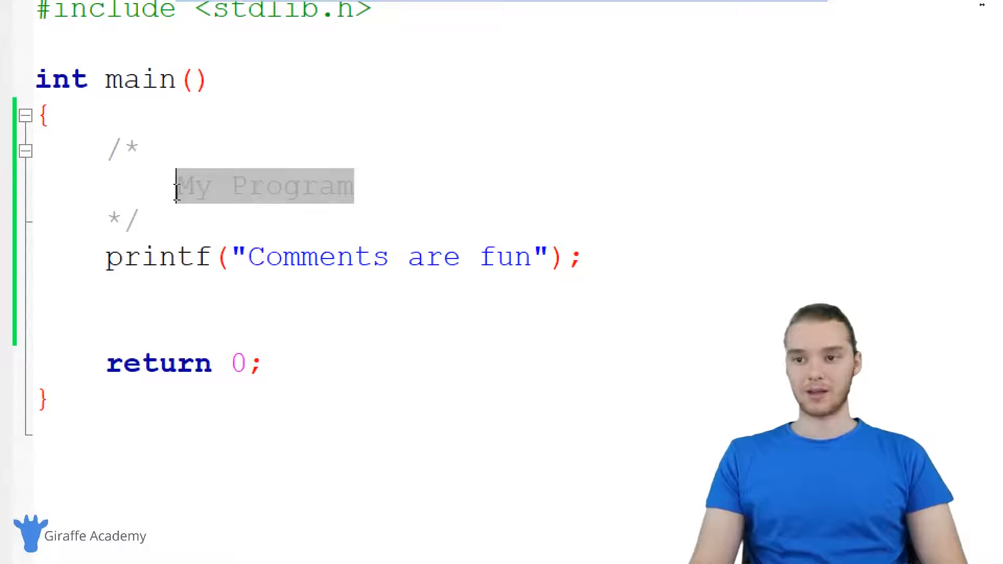
{"action": "type", "text": "TO"}
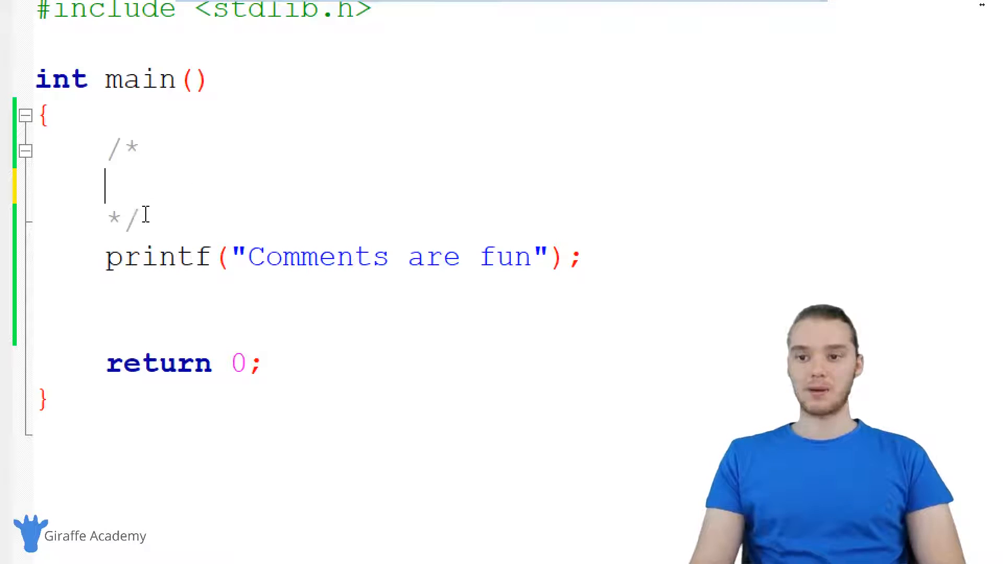
Join /* and */ onto one line and write 'This prints out text' between them
{"action": "key", "text": "Backspace"}
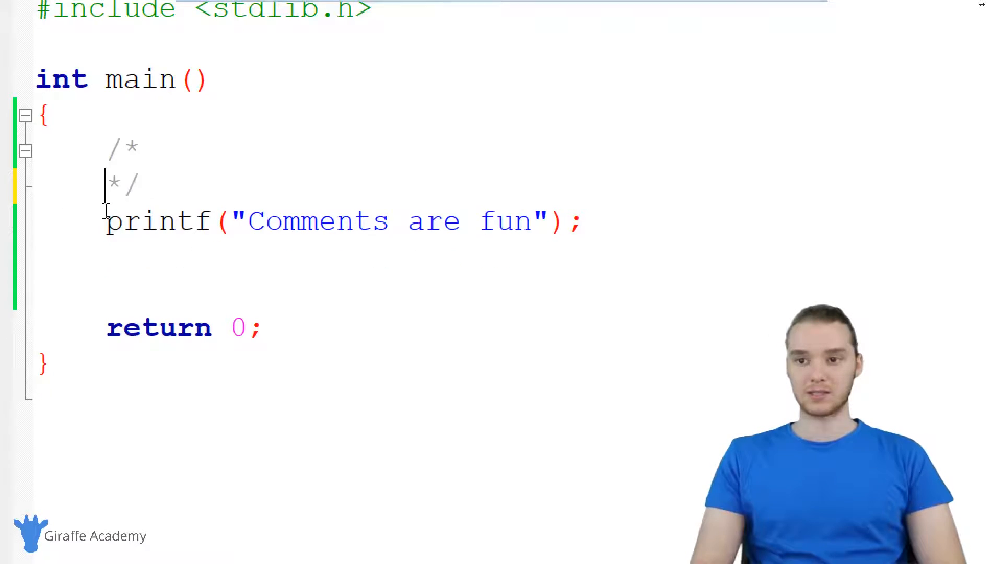
{"action": "key", "text": "Backspace"}
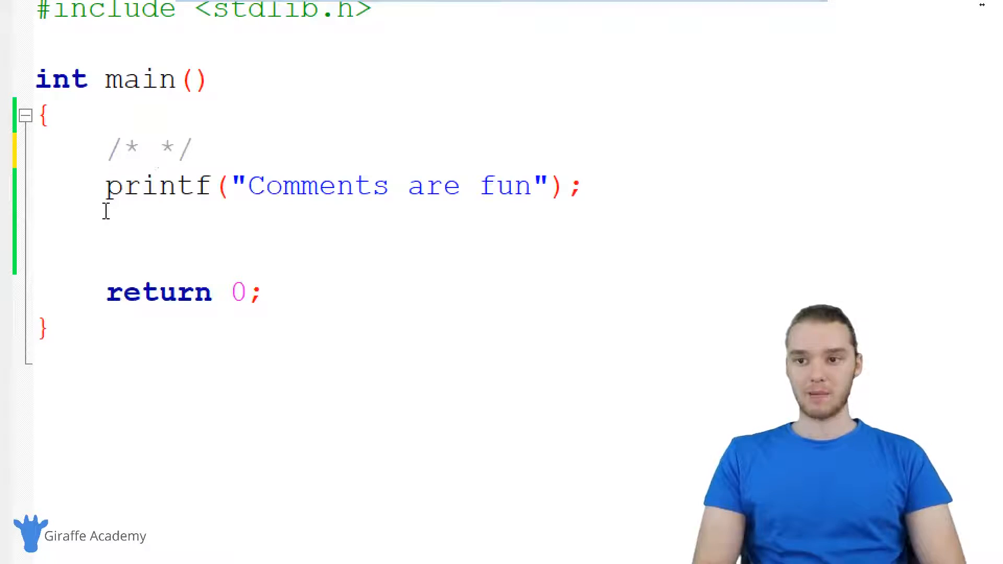
{"action": "type", "text": "This prints"}
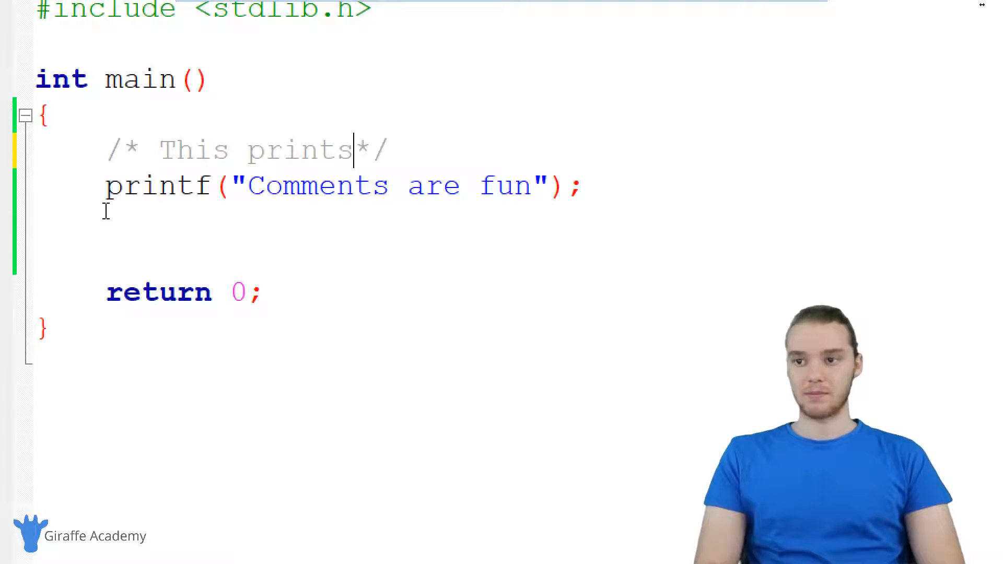
{"action": "type", "text": "out text"}
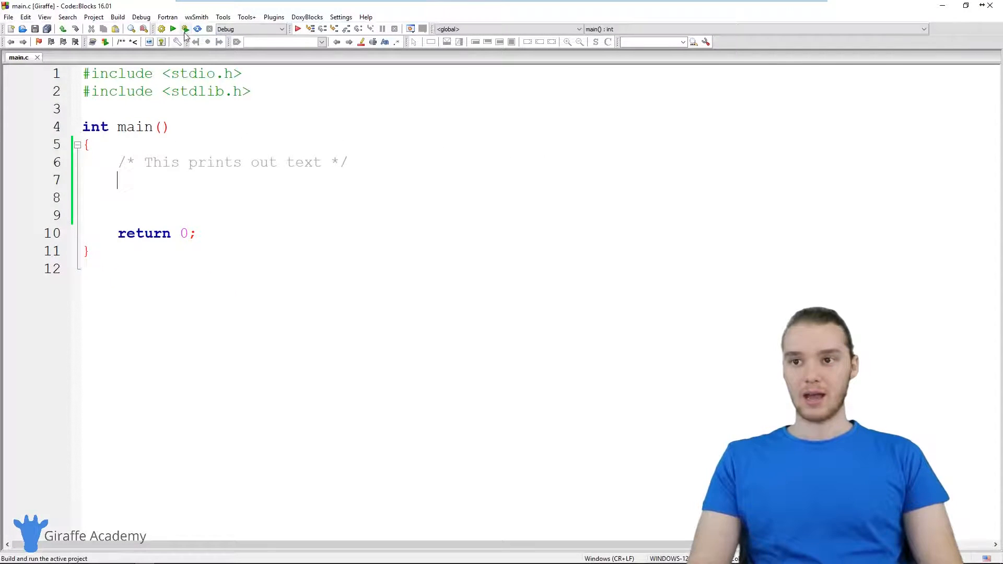
Run the code, retype printf("Comments are fun"); and delete the comment text with its closing */
{"action": "left_click", "coordinate": [184, 30]}
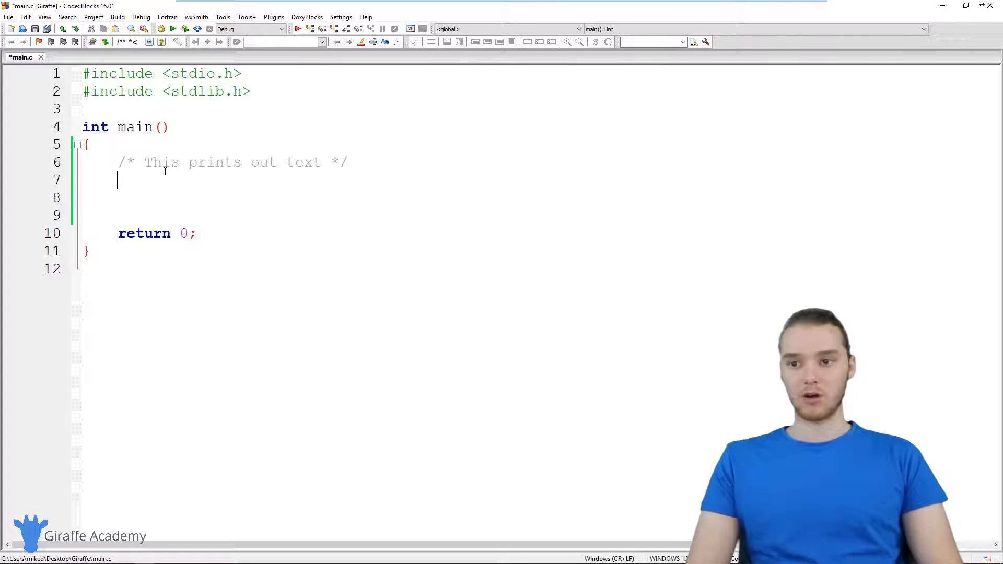
{"action": "type", "text": "printf(\"Comments are fun\");"}
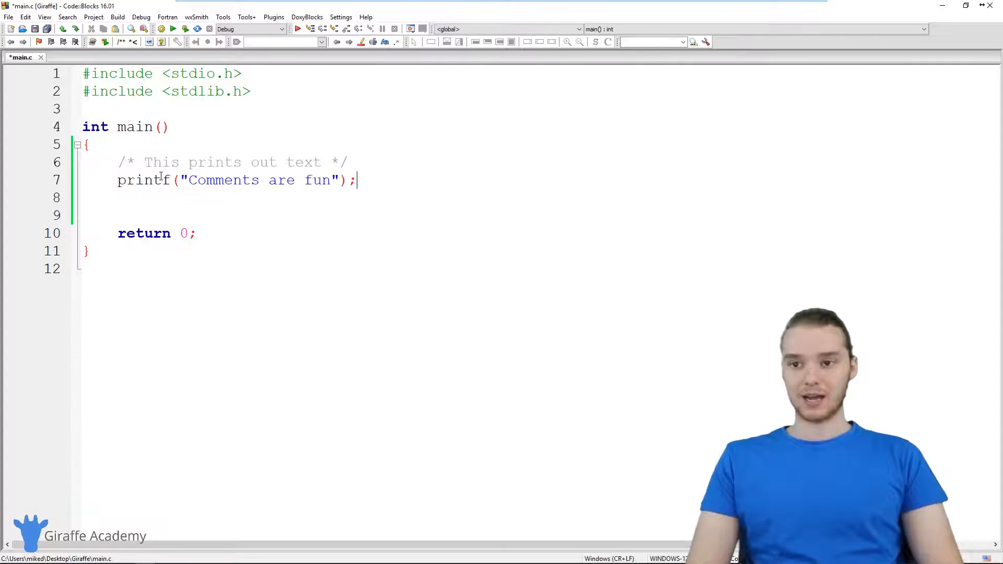
{"action": "left_click_drag", "start_coordinate": [144, 161], "coordinate": [286, 161]}
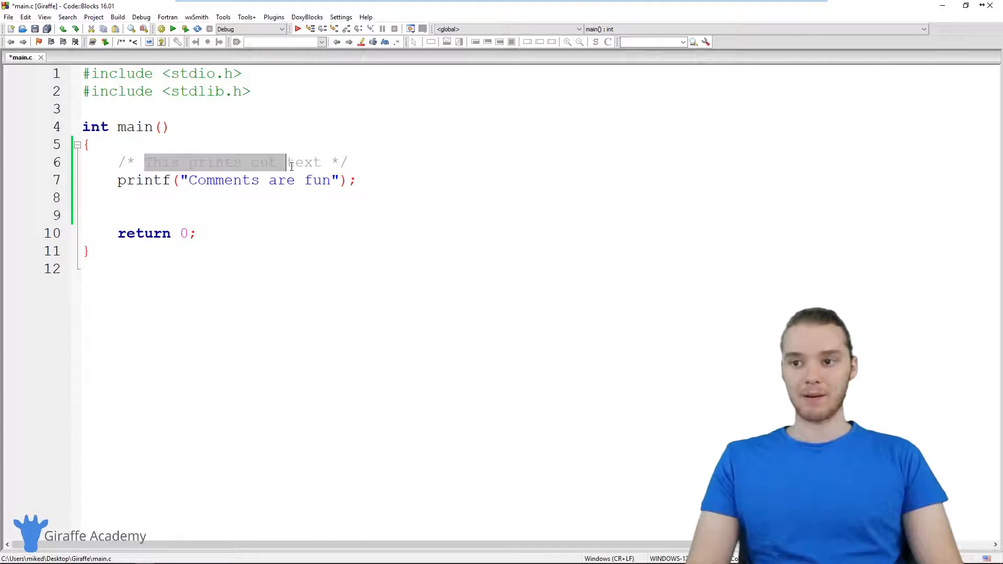
{"action": "key", "text": "Delete"}
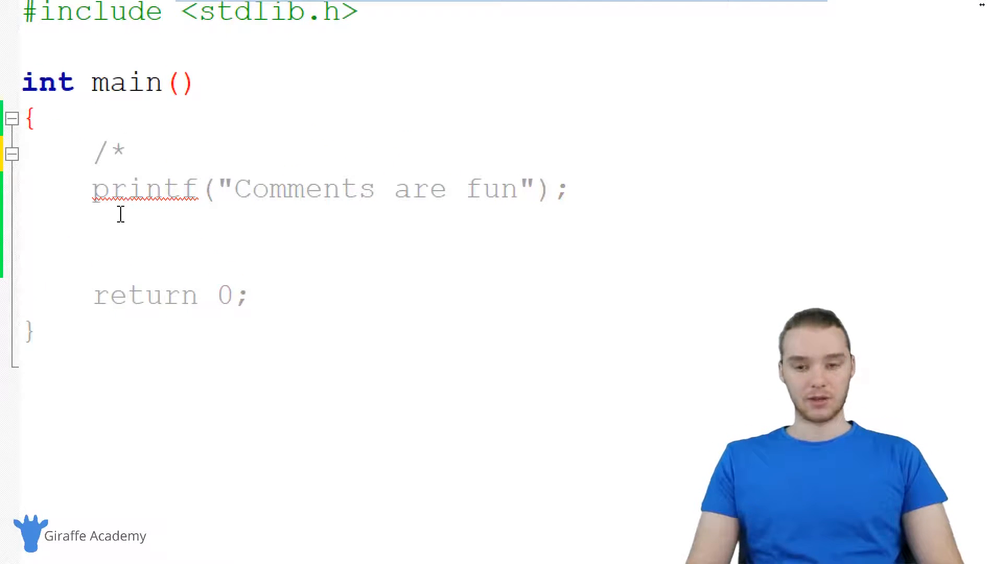
Close the block comment with */ after printf and build-and-run, printing nothing
{"action": "type", "text": "*/"}
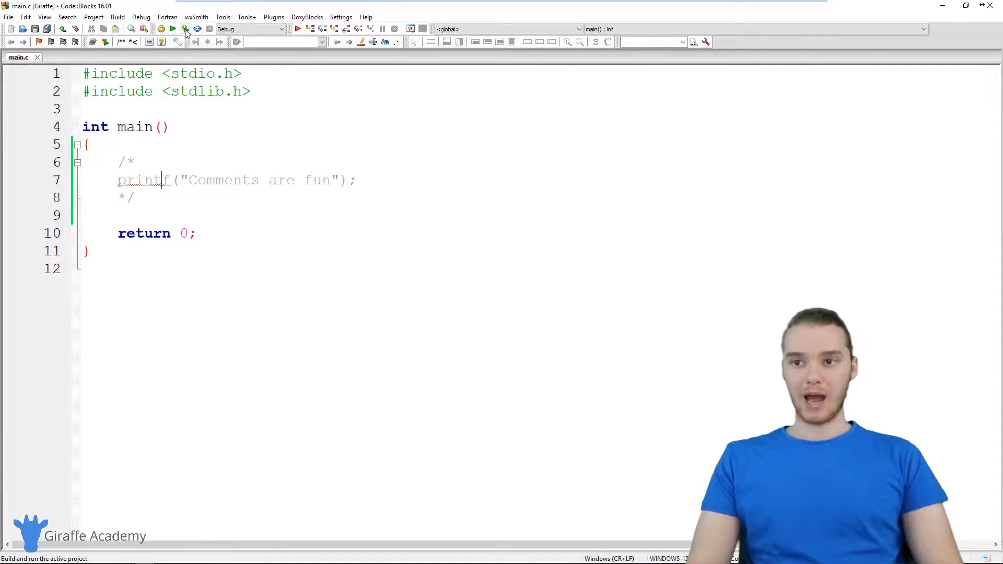
{"action": "left_click", "coordinate": [185, 29]}
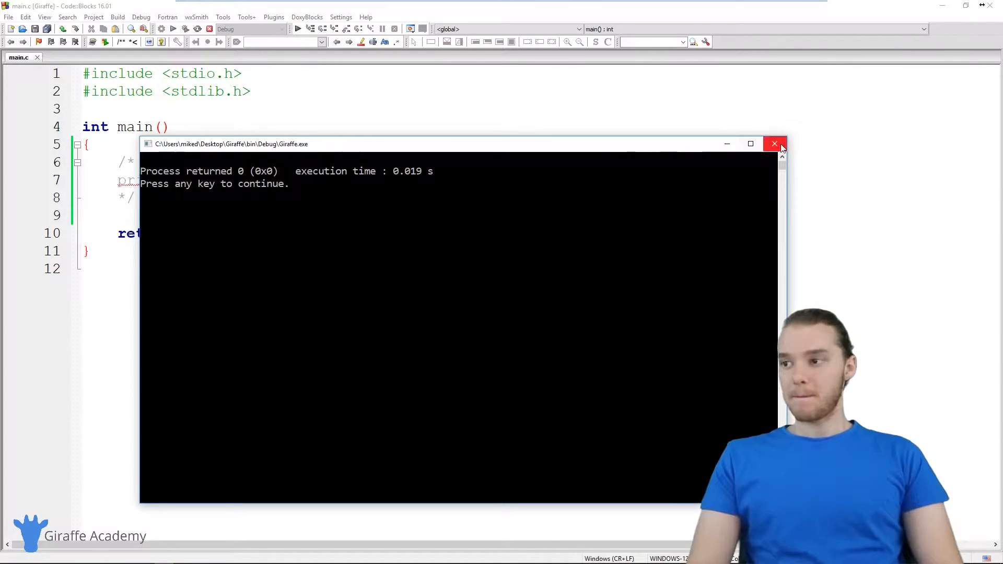
Close the console output window to return to main.c
{"action": "left_click", "coordinate": [774, 143]}
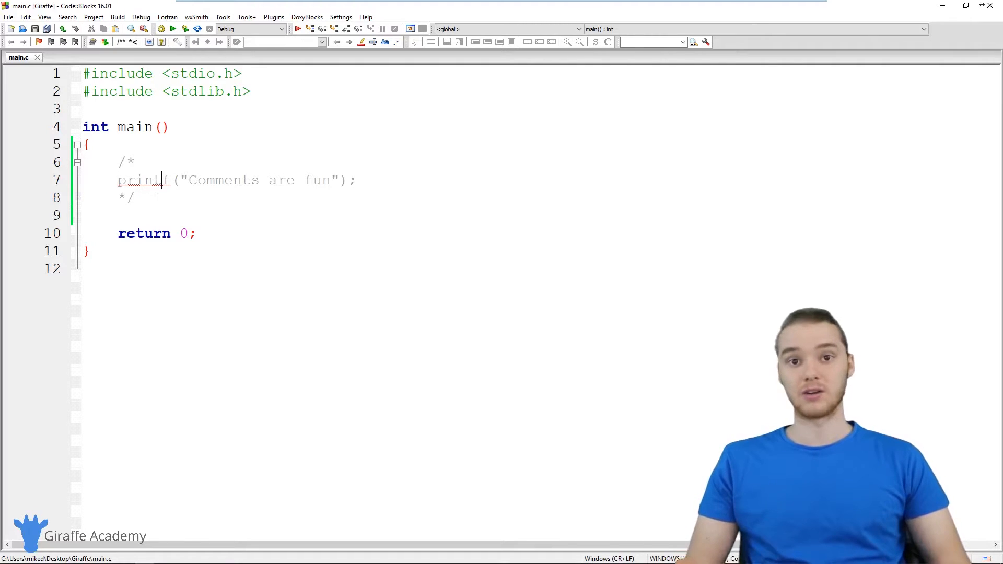
{"action": "mouse_move", "coordinate": [176, 143]}
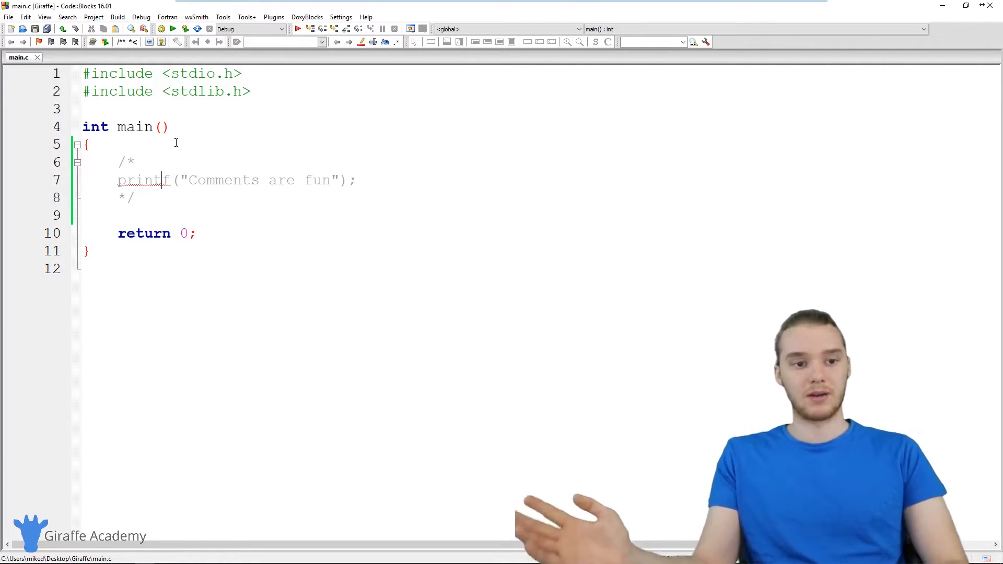